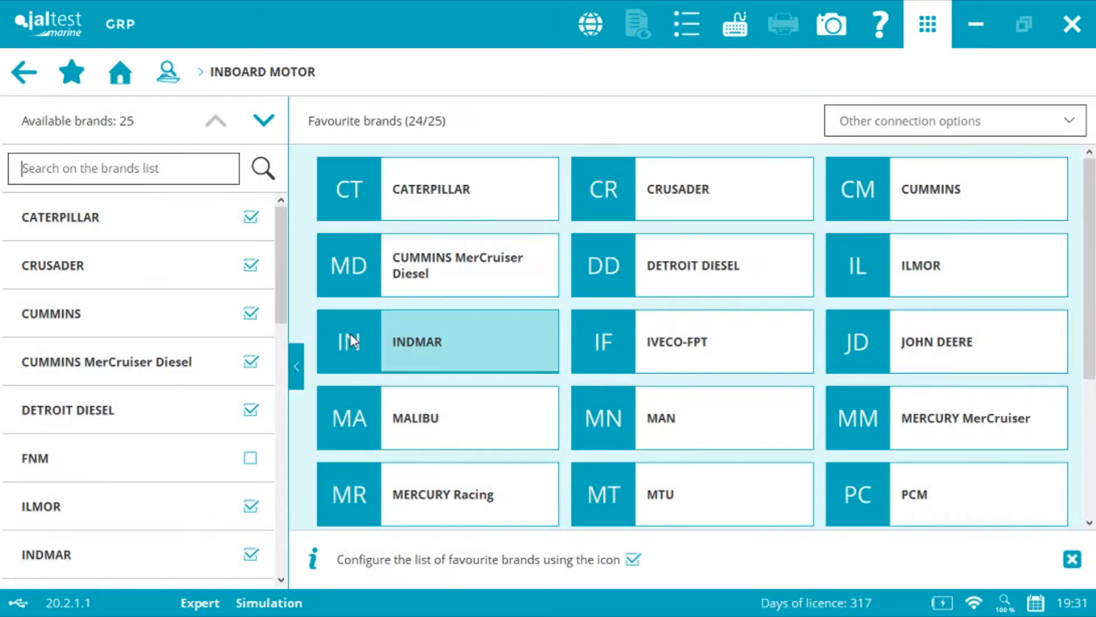
mouse_move(466, 195)
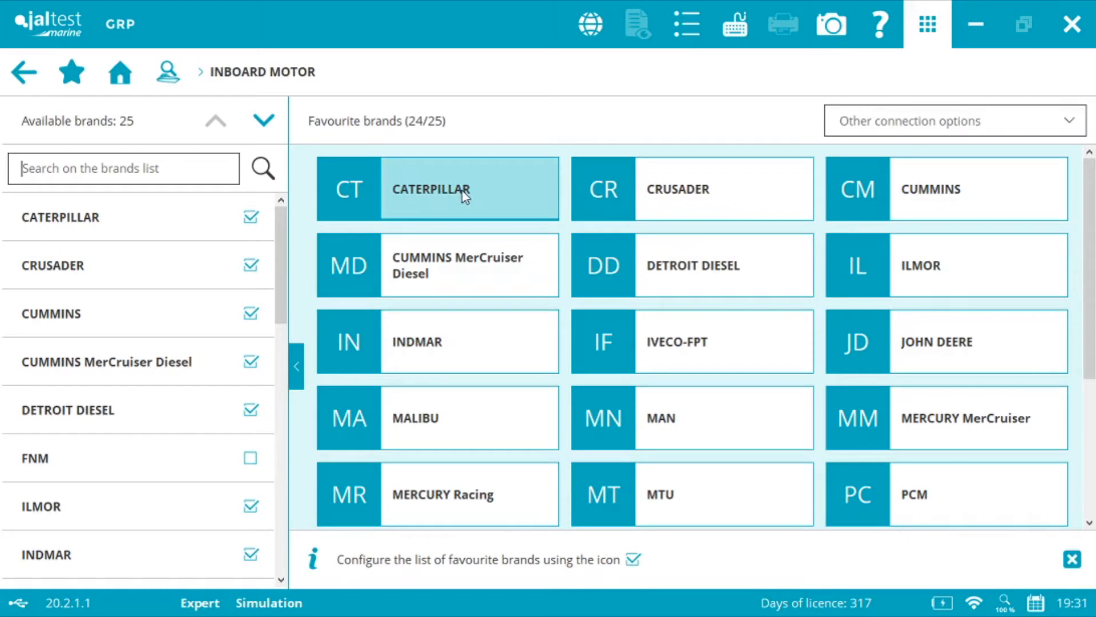
- Choose Caterpillar as the inboard engine brand, leading to the C-9 ECM
left_click(431, 188)
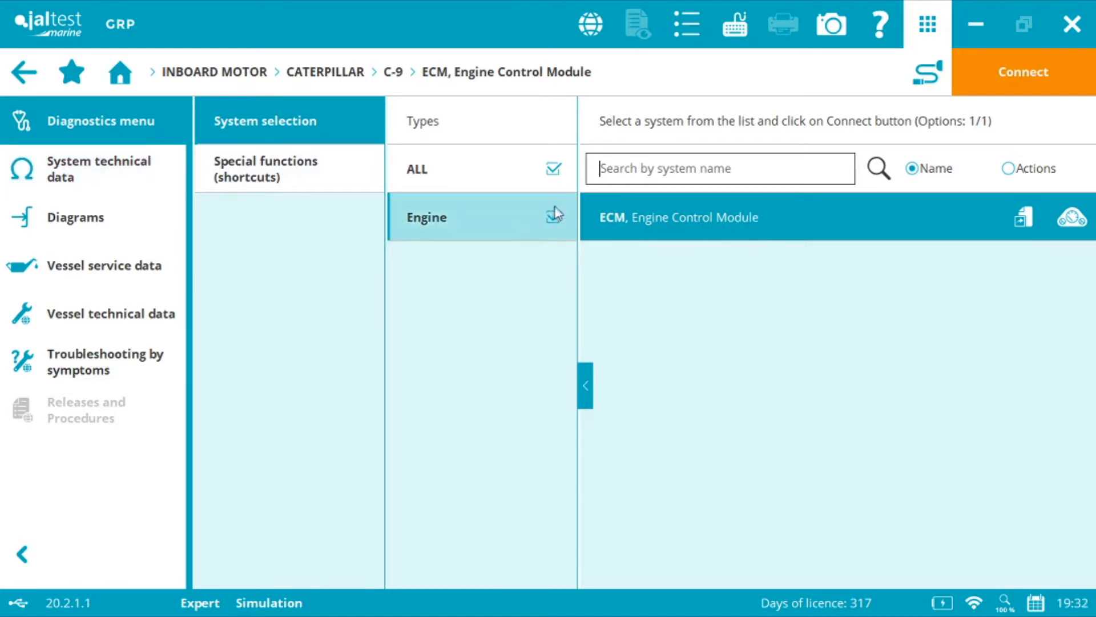
- Show the ECM special function shortcuts for the Caterpillar C-9
left_click(553, 217)
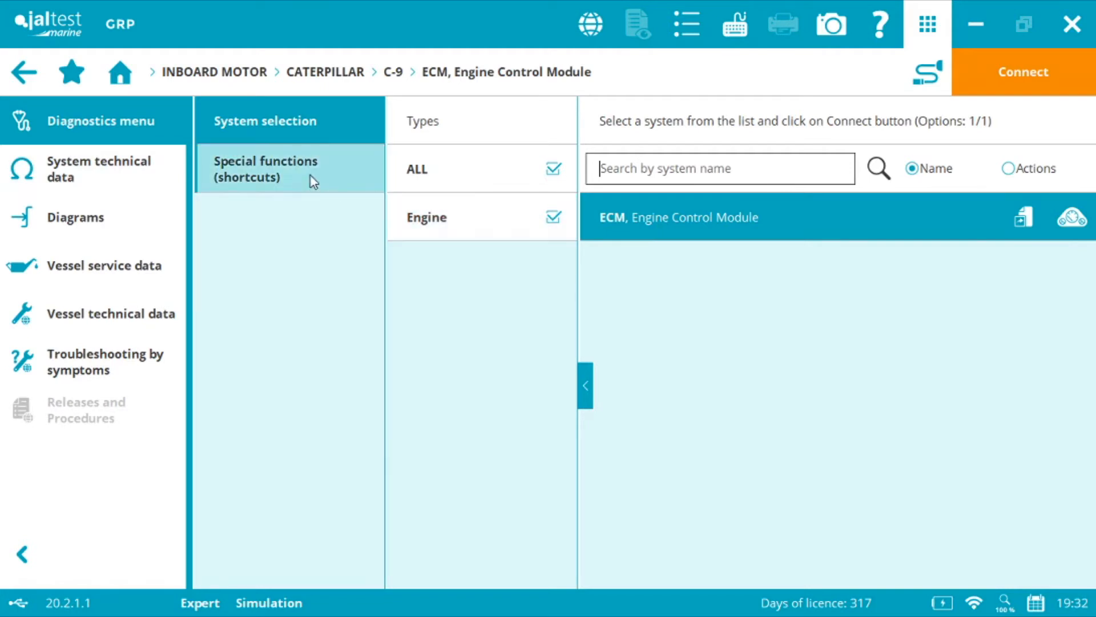
left_click(267, 169)
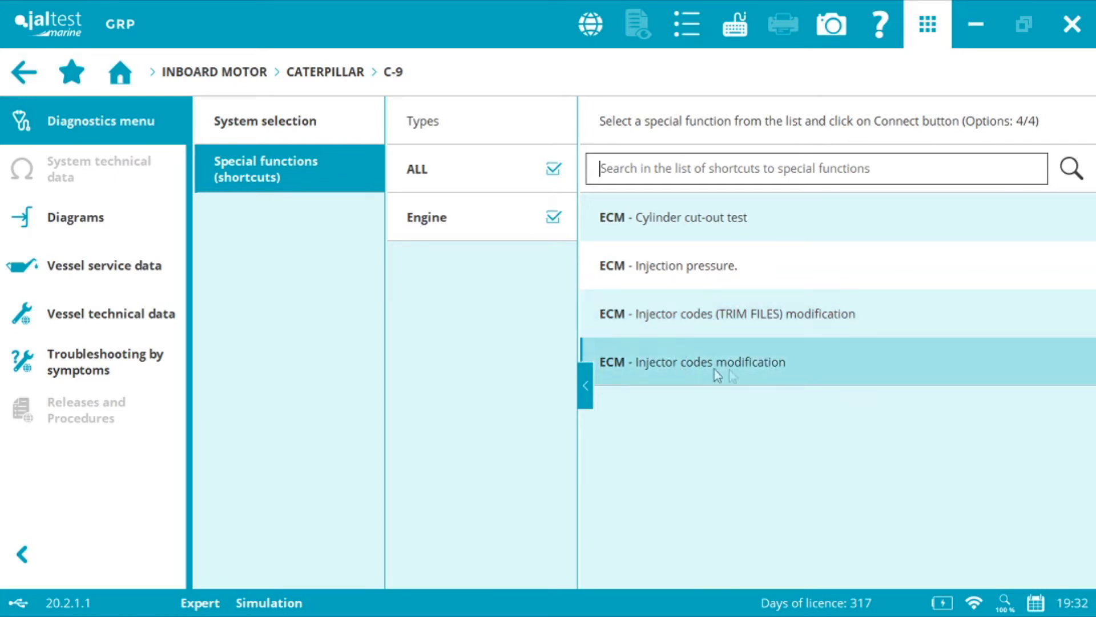
mouse_move(691, 369)
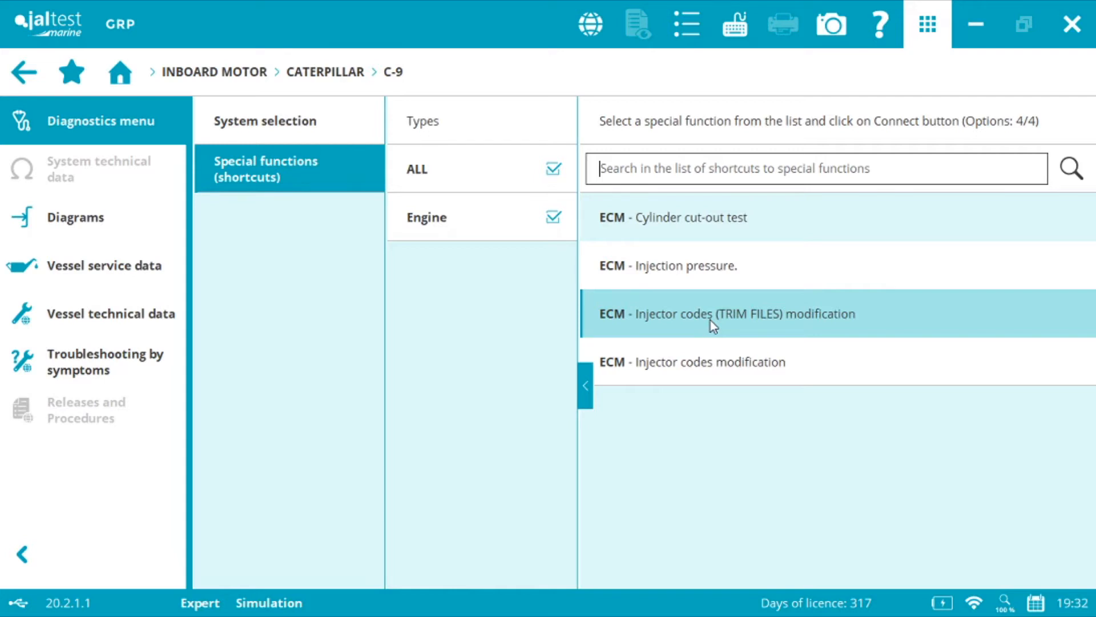
- Choose injector codes (TRIM FILES) modification and view the JDC 213.9 + JDC 505A cable photo
left_click(727, 313)
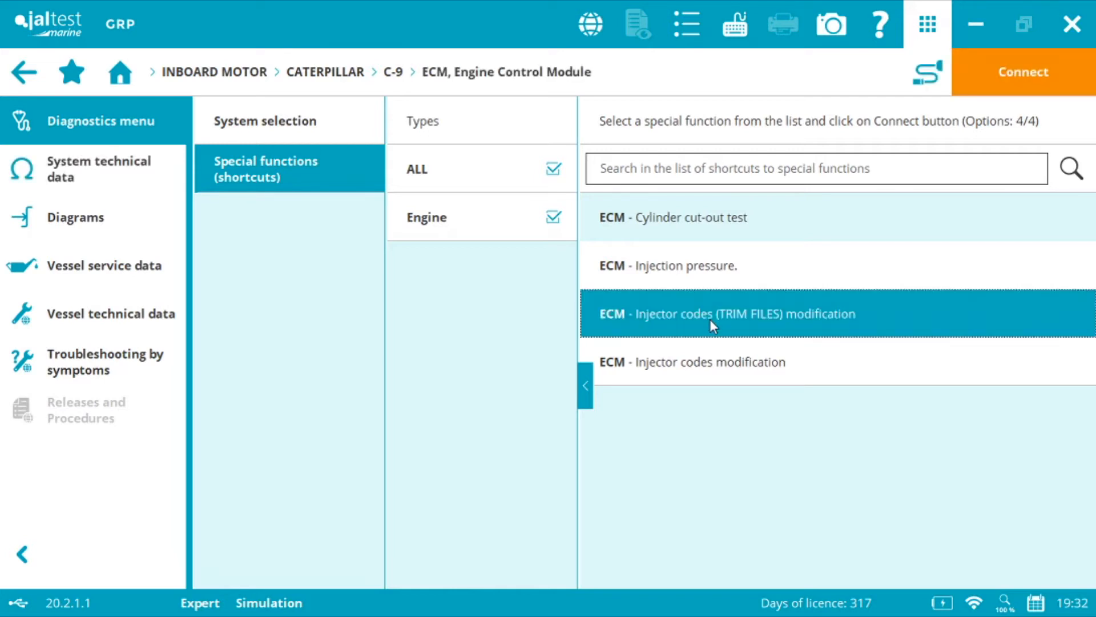
mouse_move(927, 72)
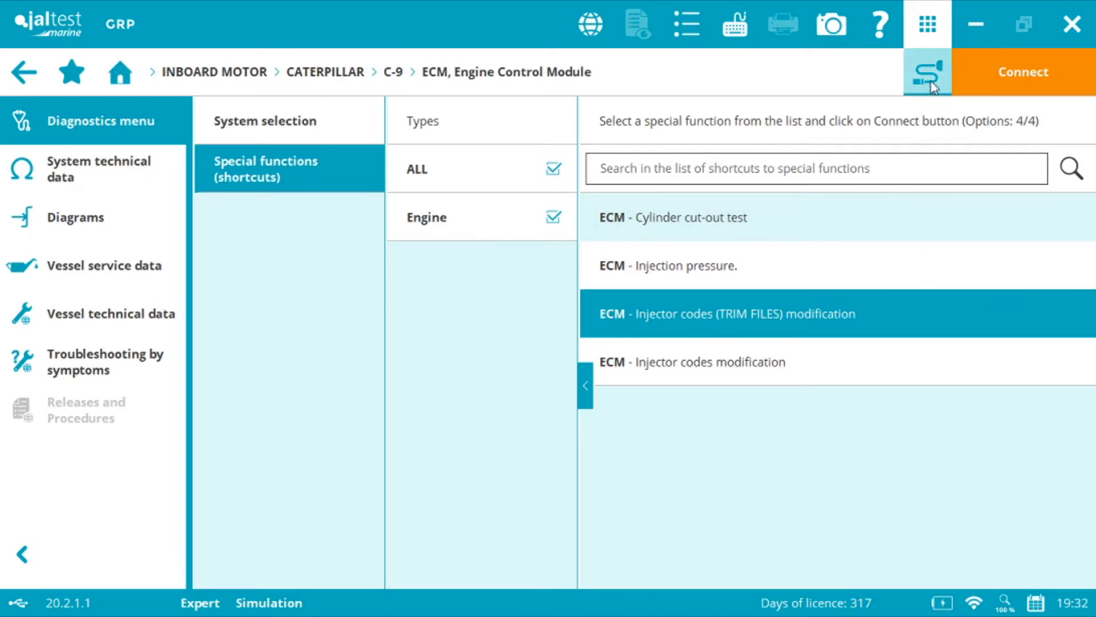
mouse_move(933, 75)
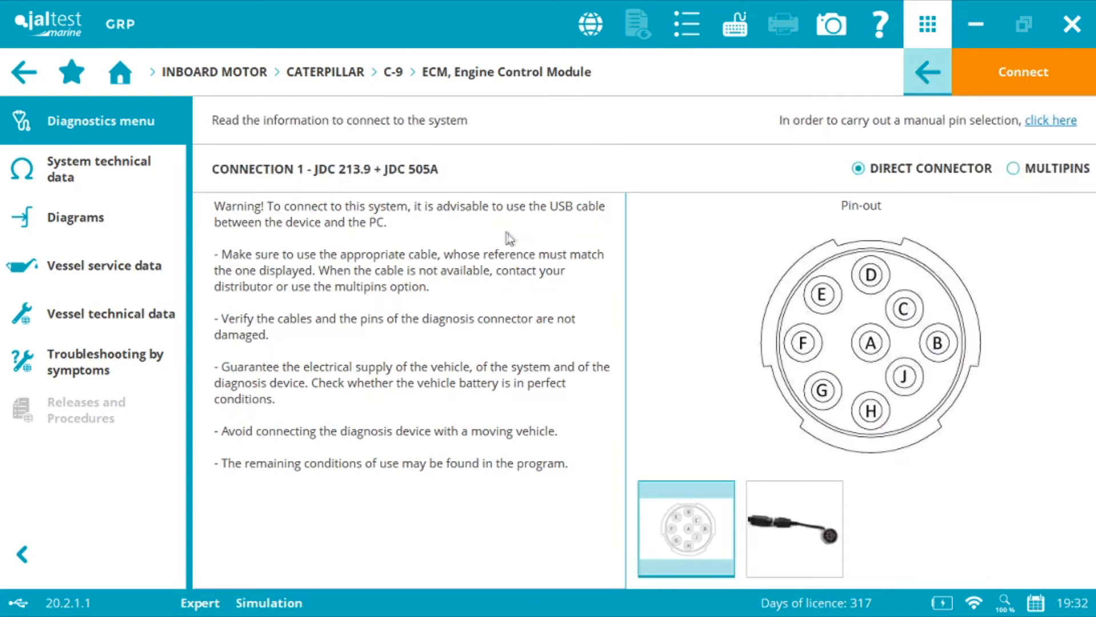
mouse_move(404, 472)
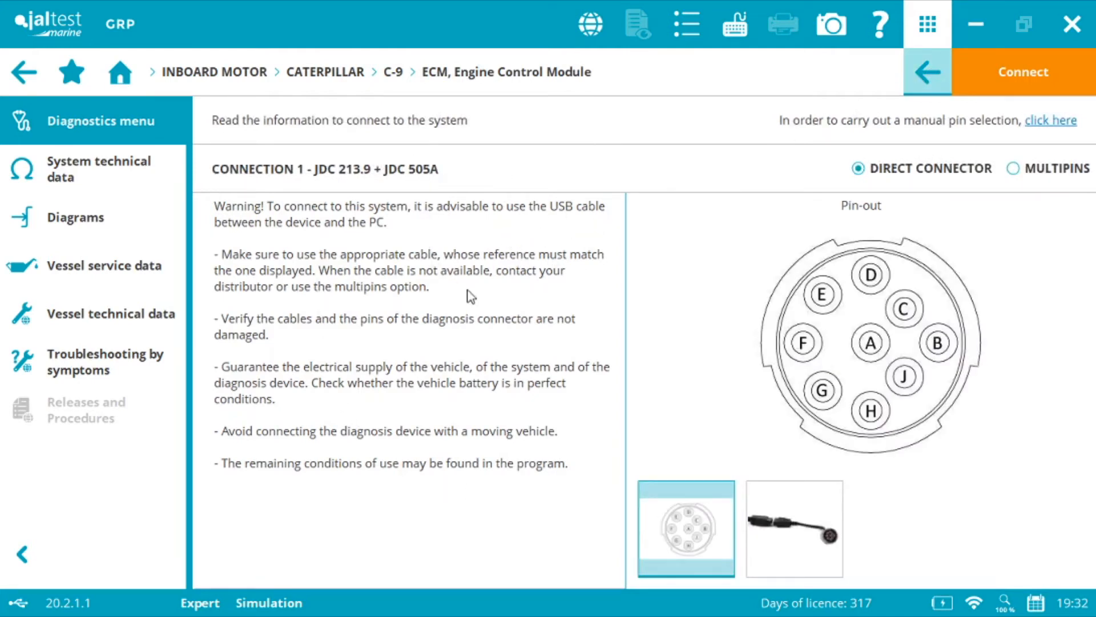
left_click(794, 527)
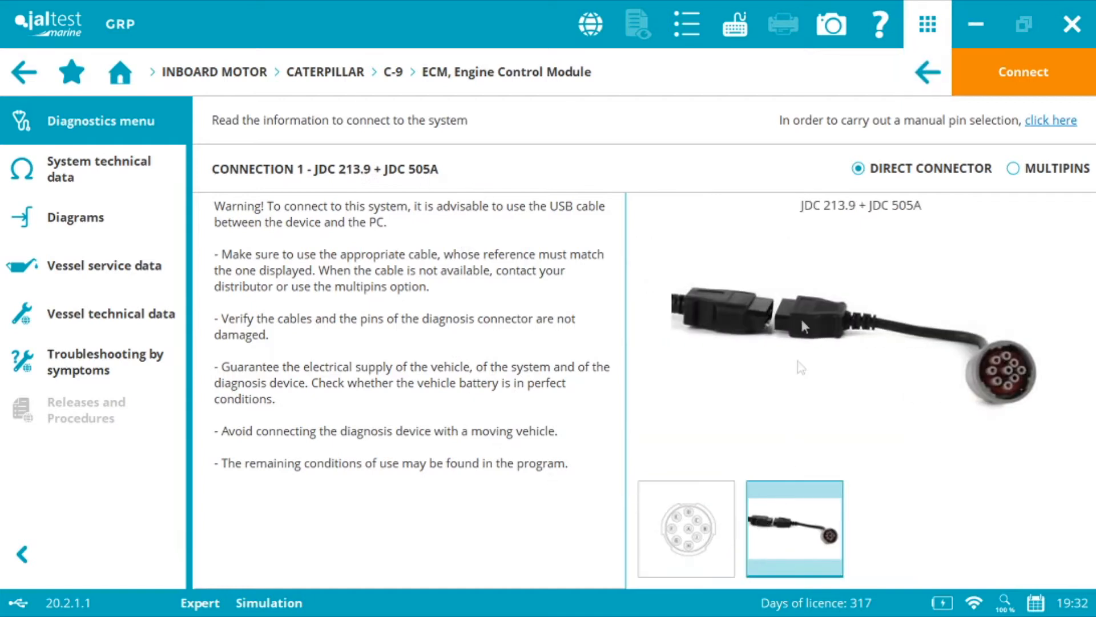
mouse_move(879, 217)
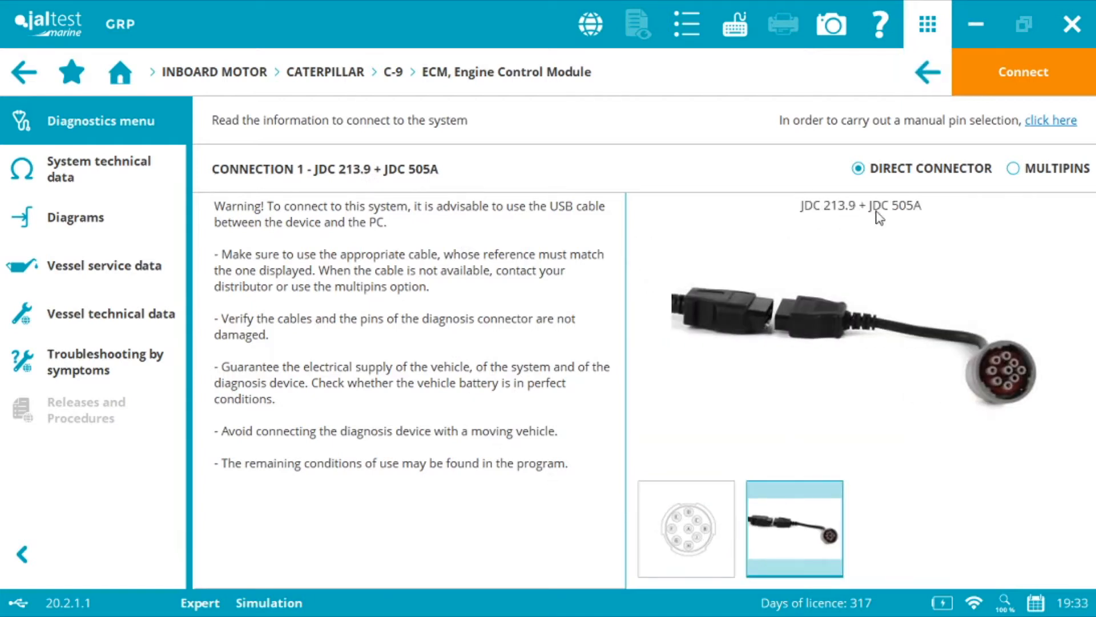
mouse_move(905, 215)
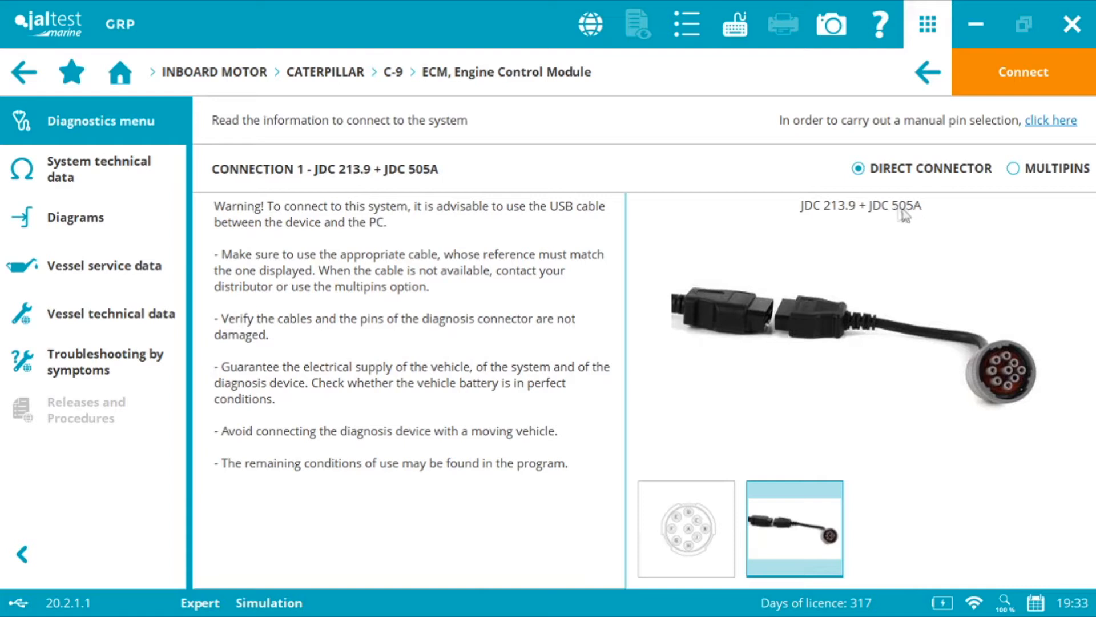
mouse_move(918, 215)
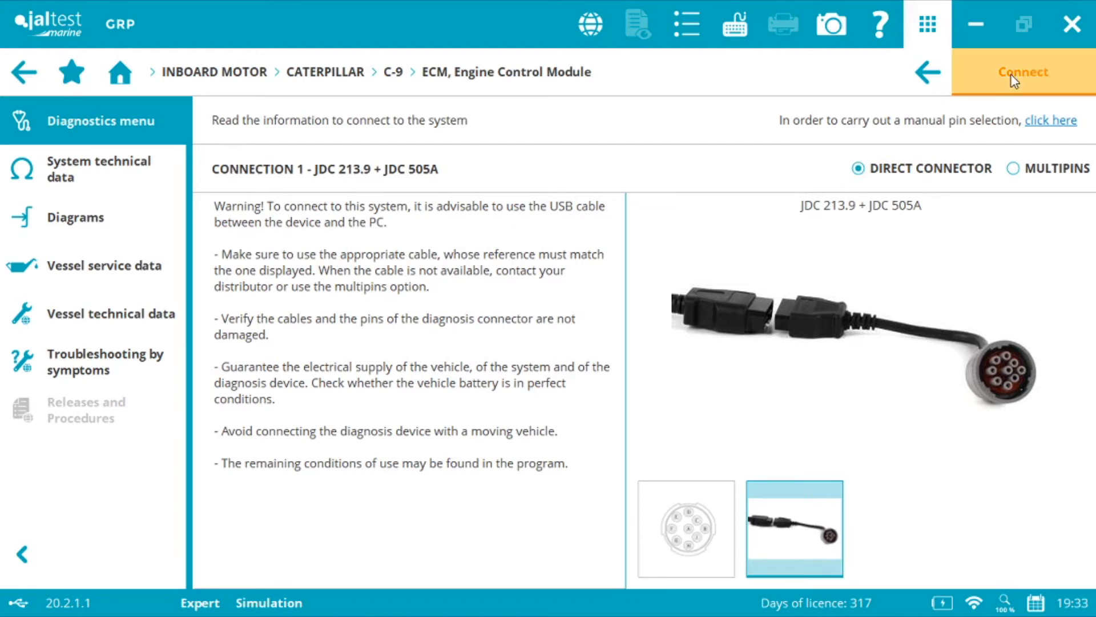
- Connect to the C-9 ECM, agreeing to and accepting the Expert Mode terms of use
left_click(1023, 71)
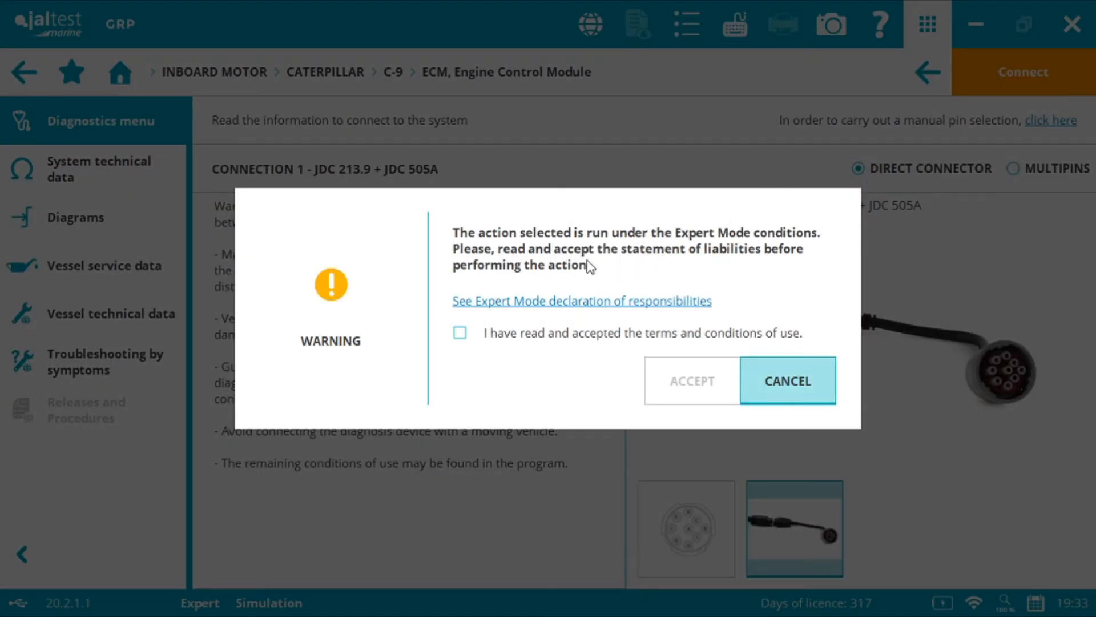
left_click(459, 332)
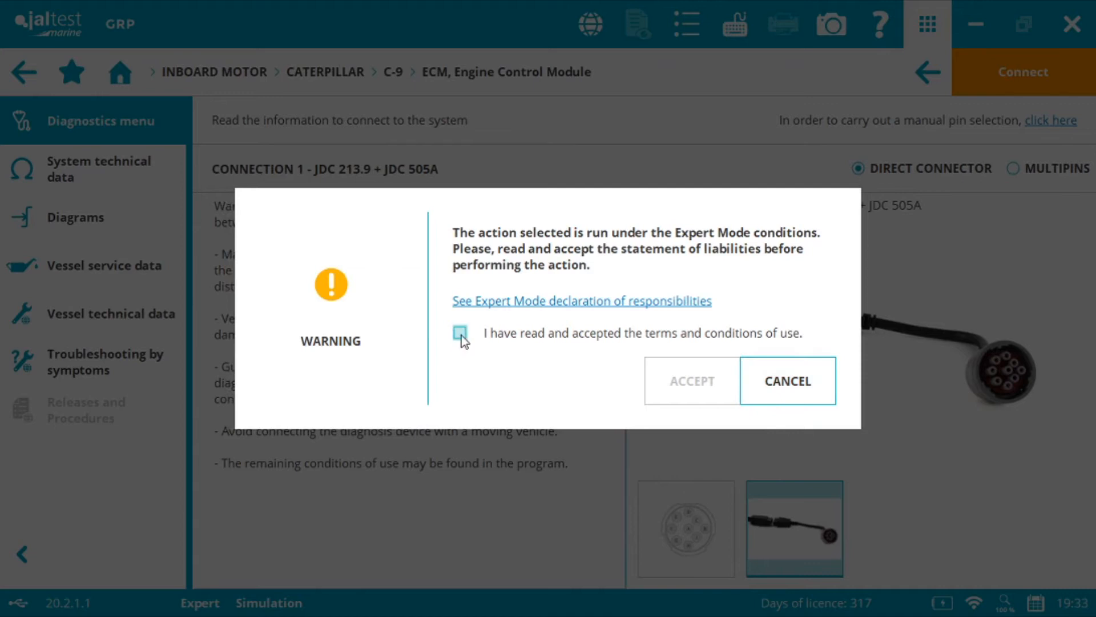
left_click(460, 332)
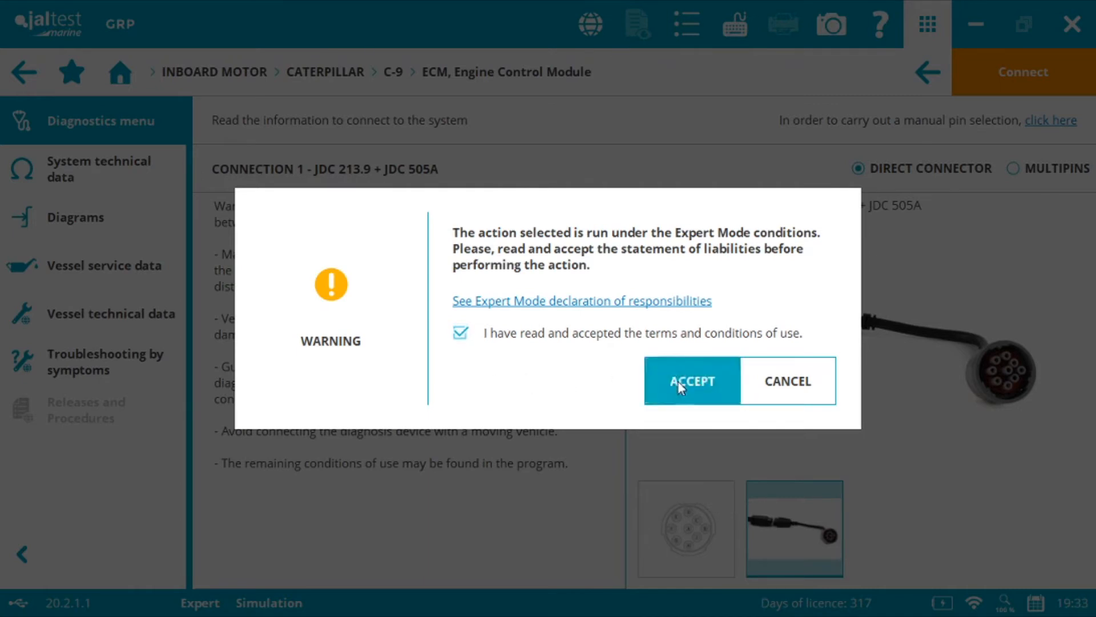
left_click(692, 380)
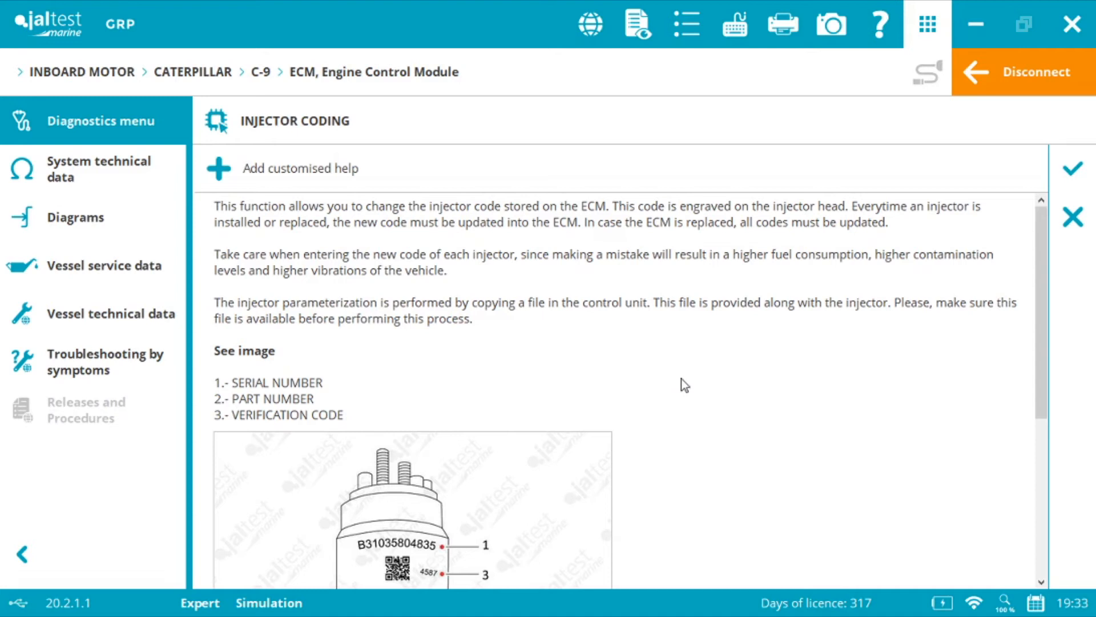
scroll("down", 3)
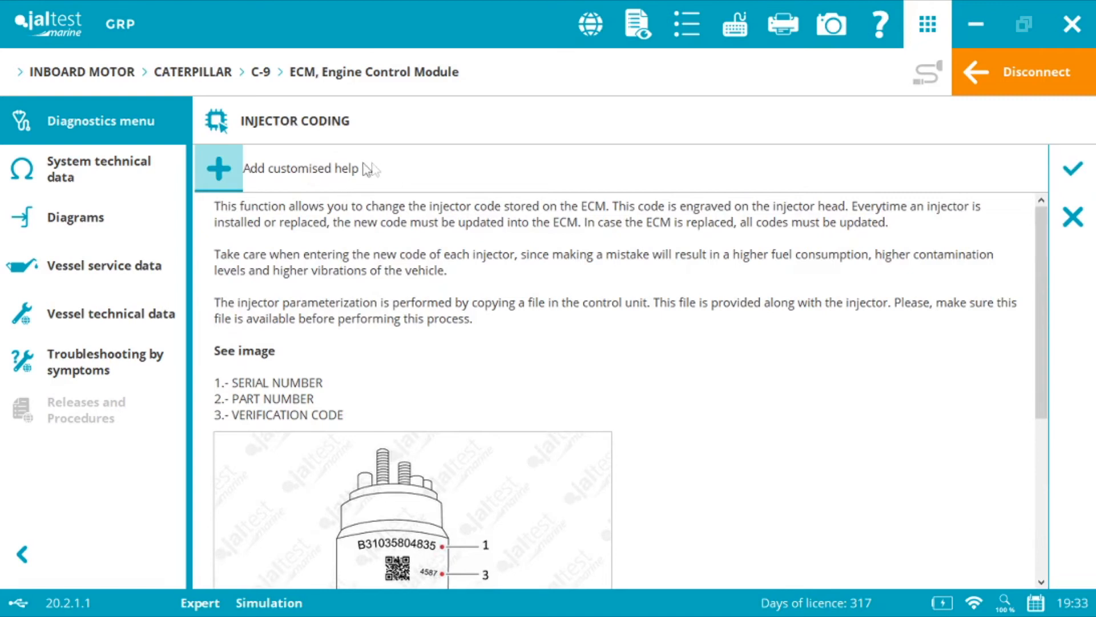
mouse_move(425, 372)
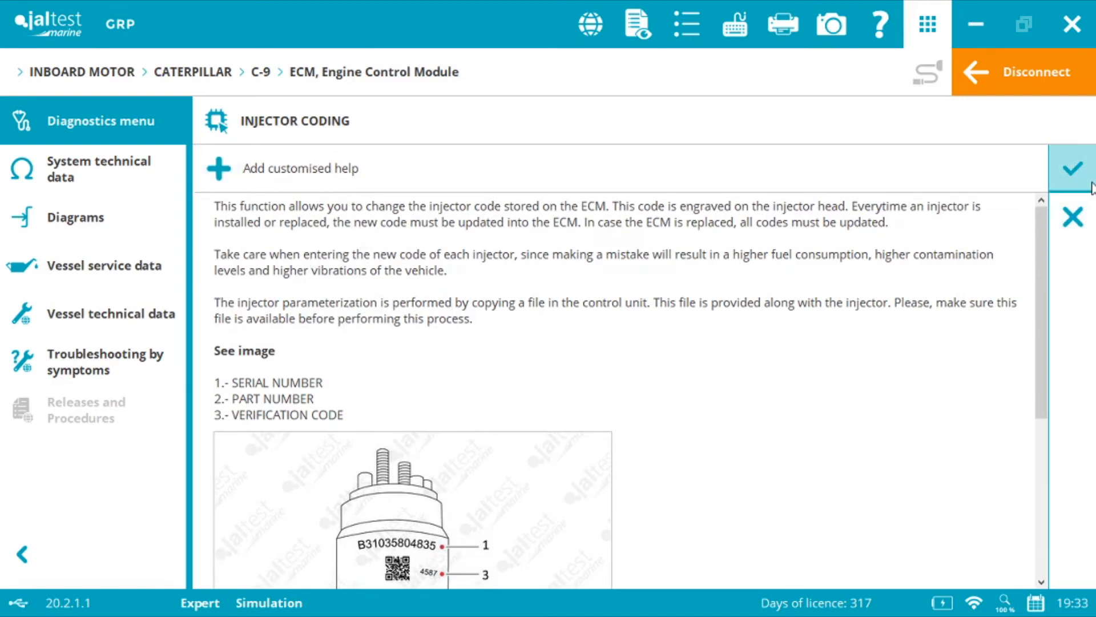
- Accept the help page and initial conditions to reach the injectors 1–6 list
left_click(1072, 168)
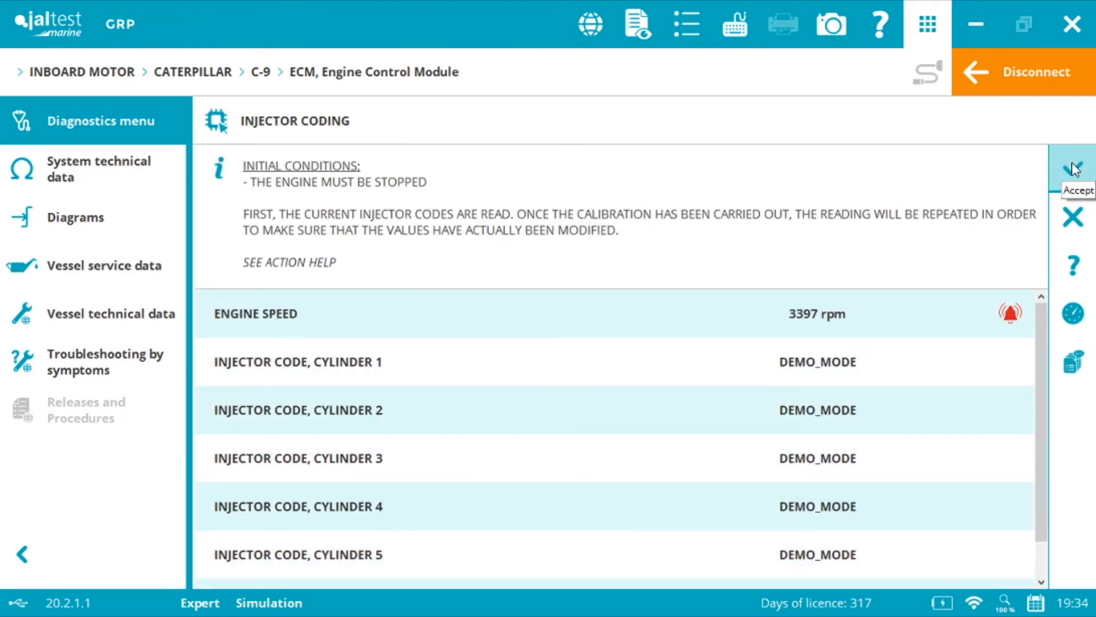
left_click(1072, 168)
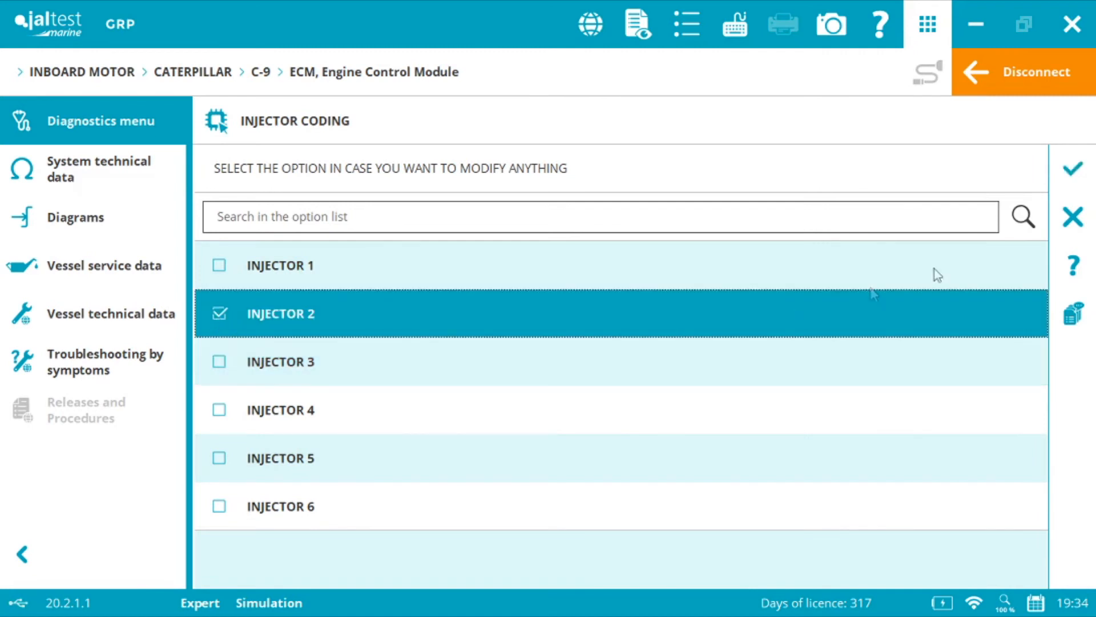
- Confirm the injector choice and begin modifying its code from a file
left_click(1072, 169)
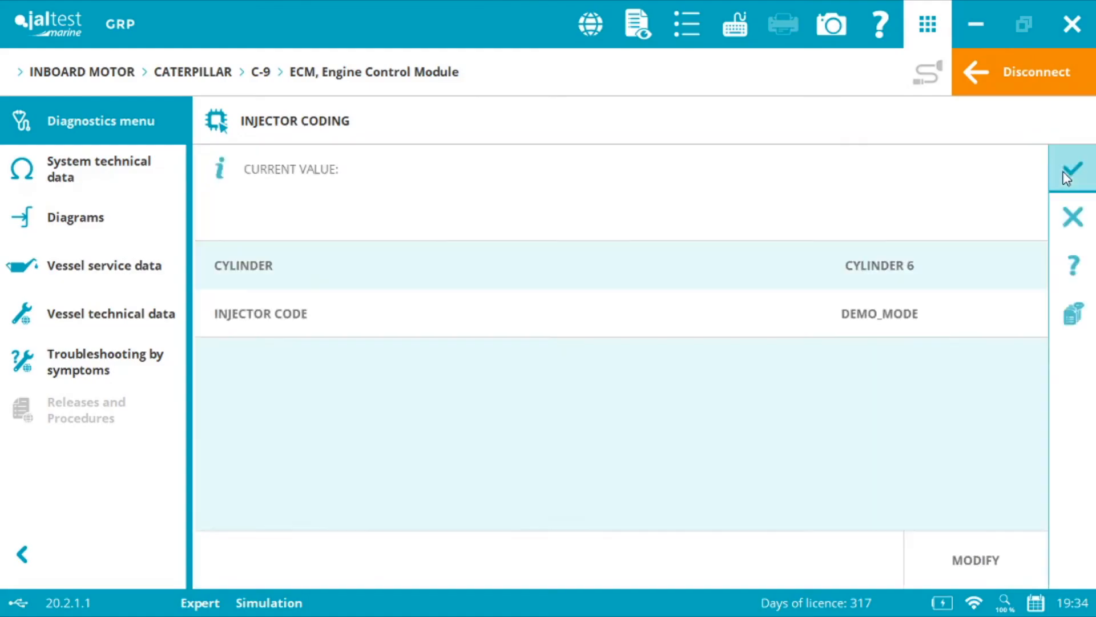
left_click(973, 560)
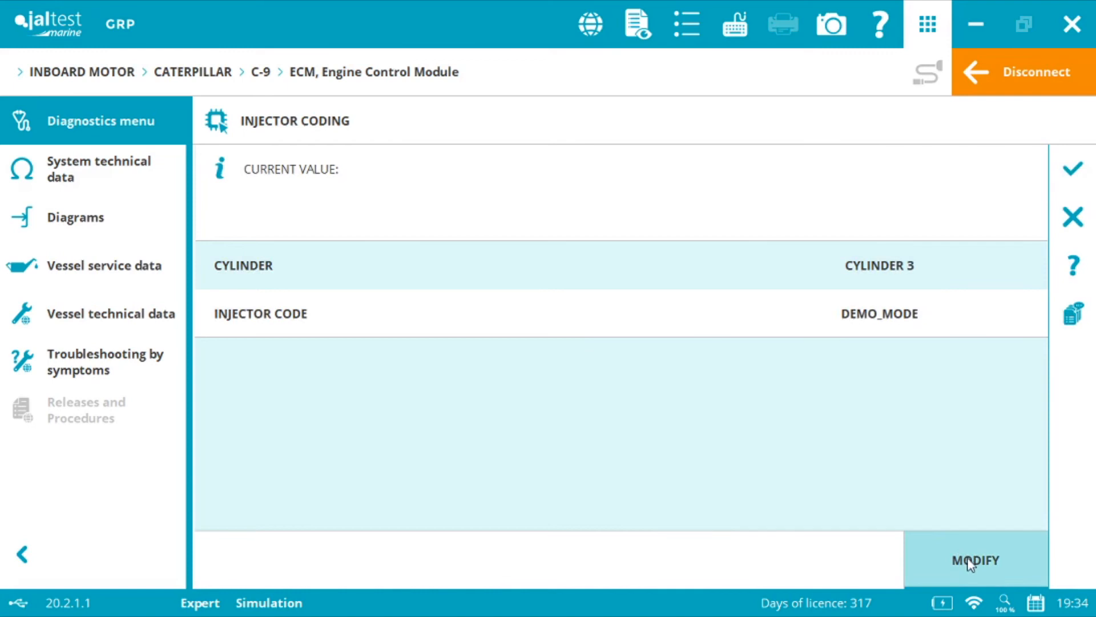
left_click(974, 560)
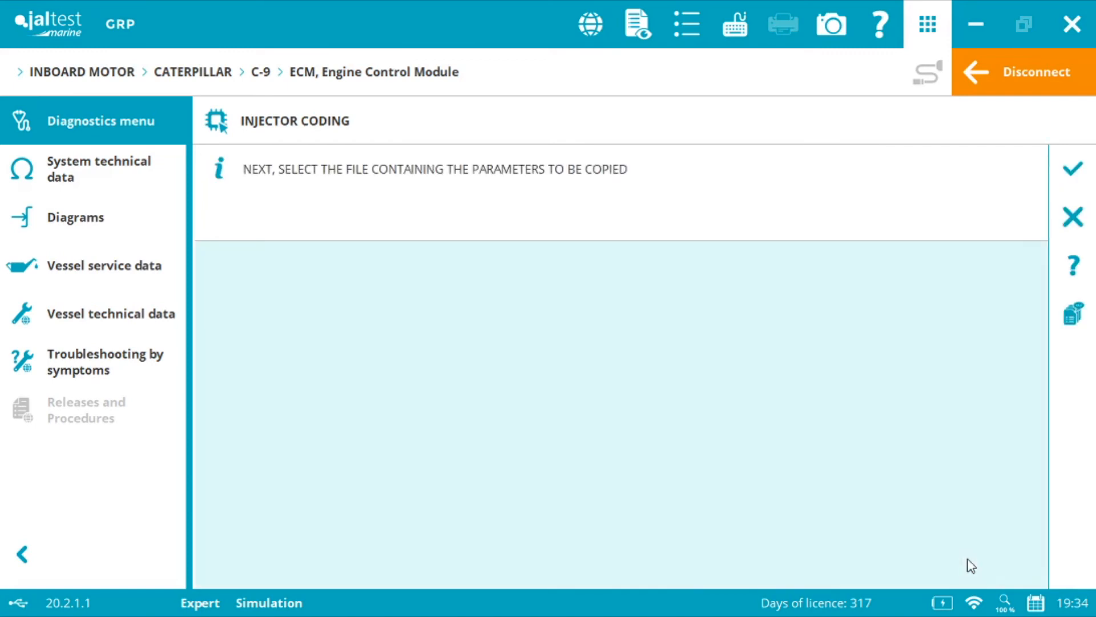
mouse_move(482, 280)
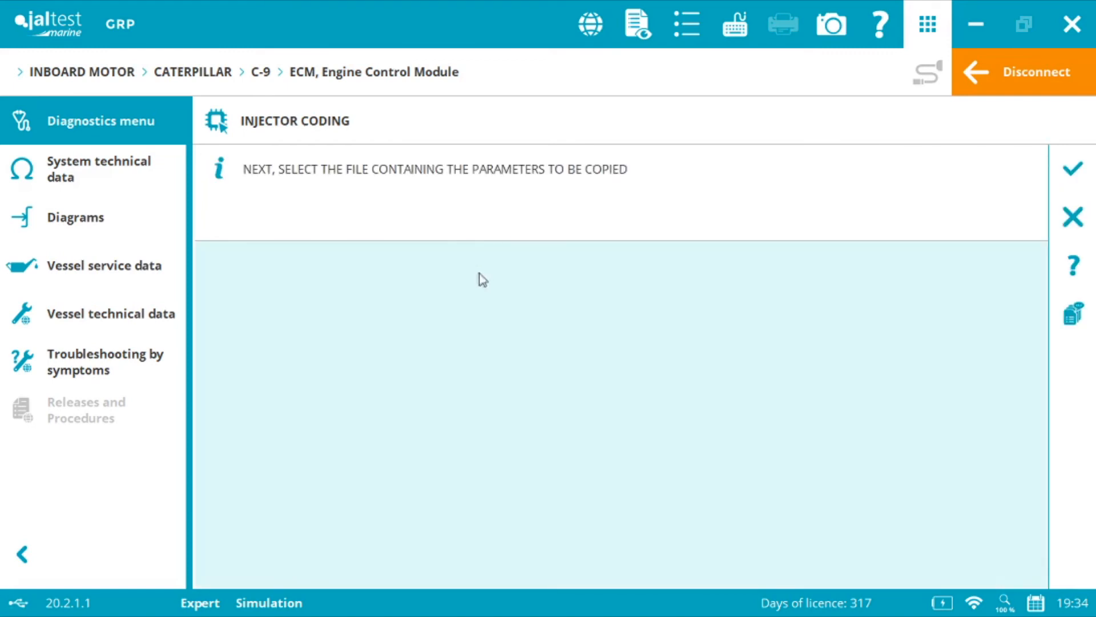
mouse_move(511, 216)
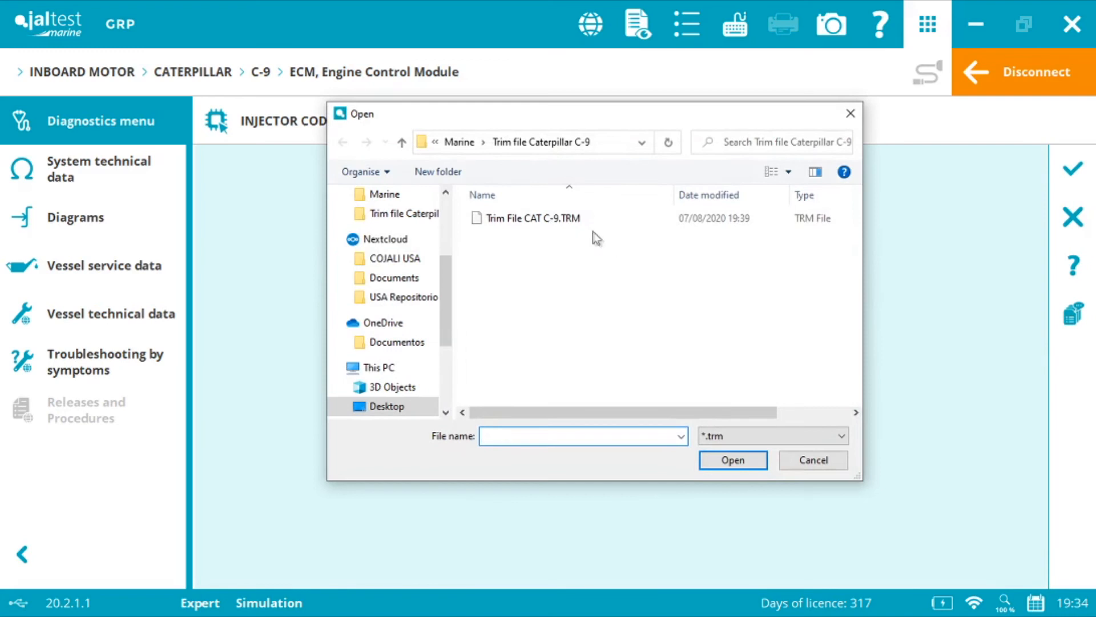
- Load Trim File CAT C-9.TRM, prompting to copy its parameters into the control unit
left_click(533, 217)
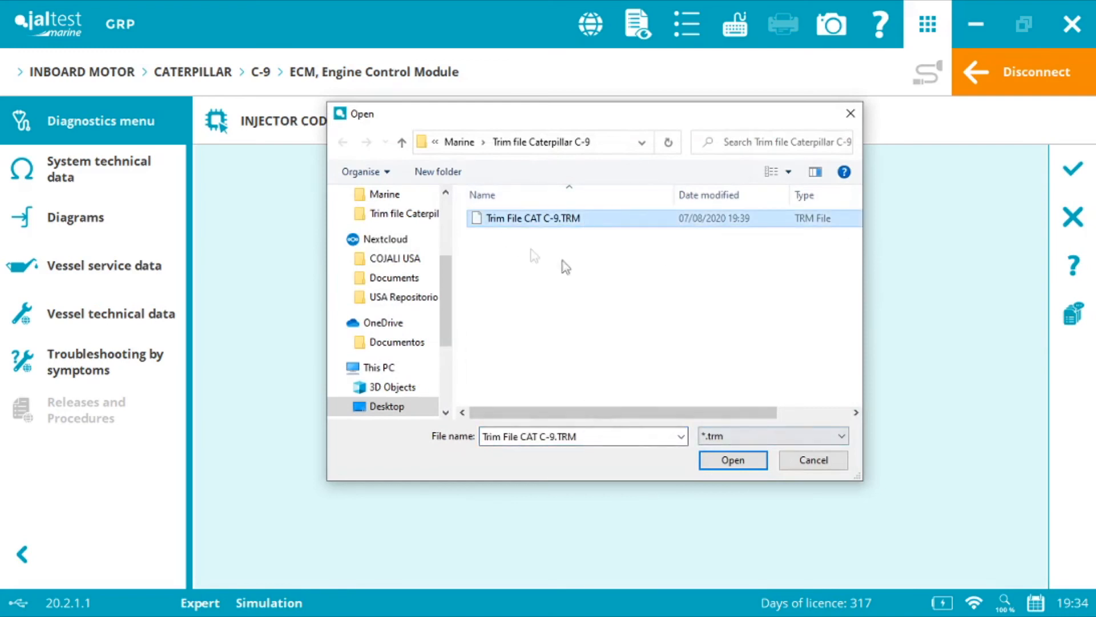
mouse_move(621, 225)
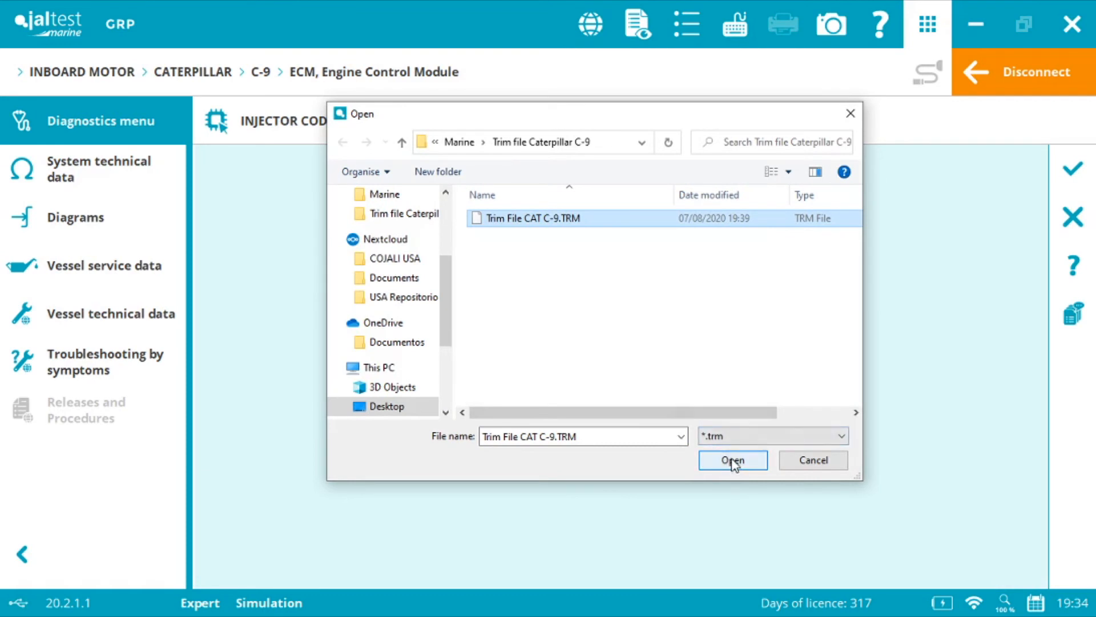
left_click(732, 459)
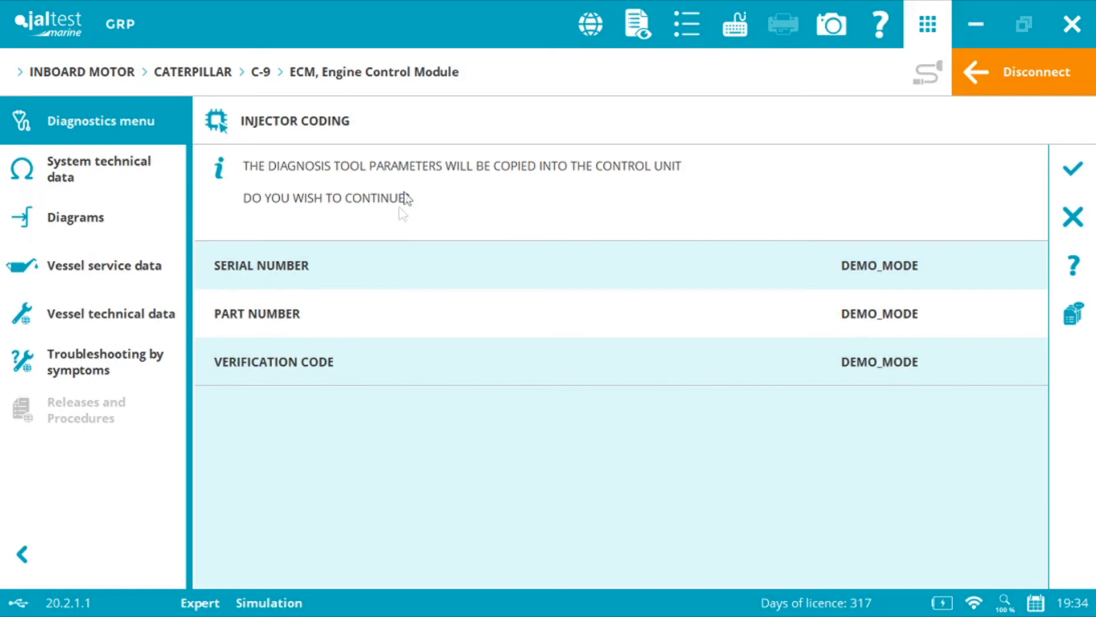
mouse_move(538, 180)
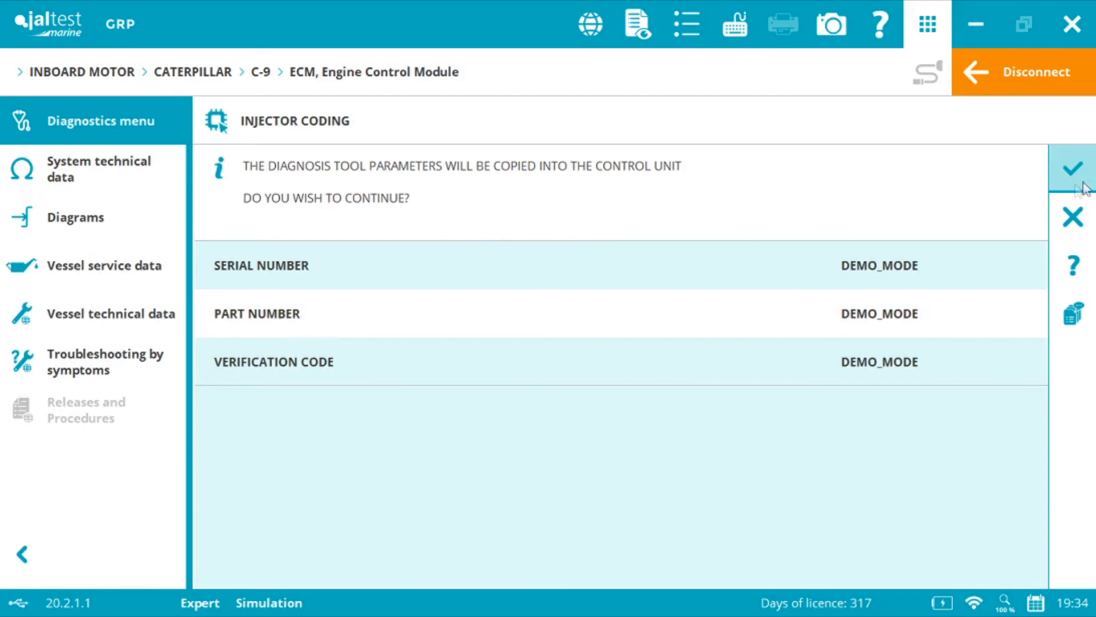
- Copy the parameters into the ECM, acknowledge setting finished, and return home
left_click(1072, 169)
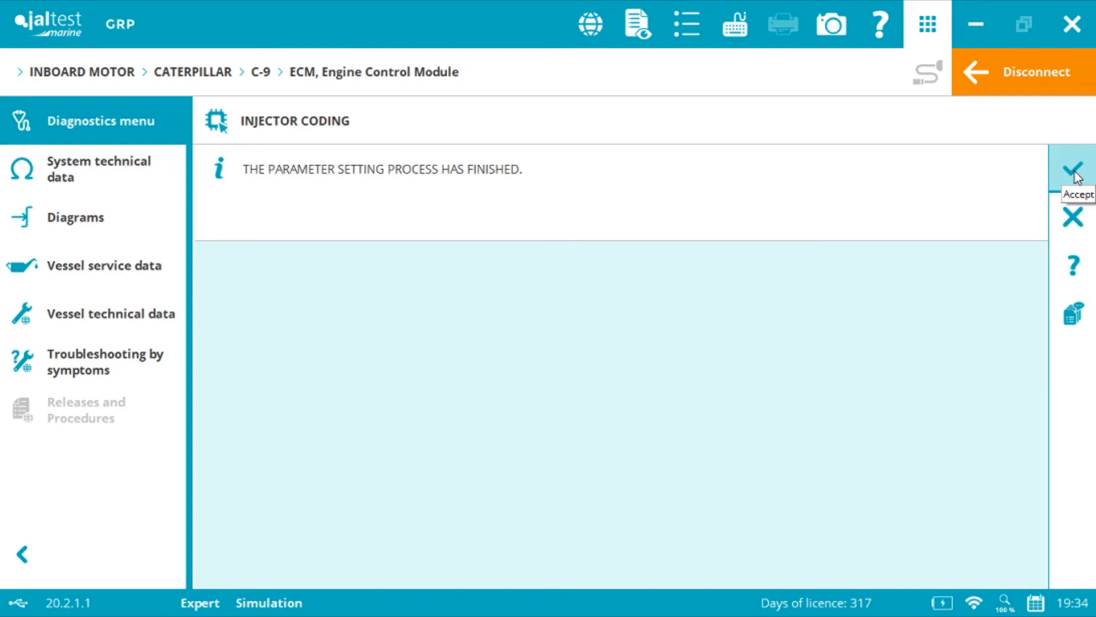
left_click(1072, 171)
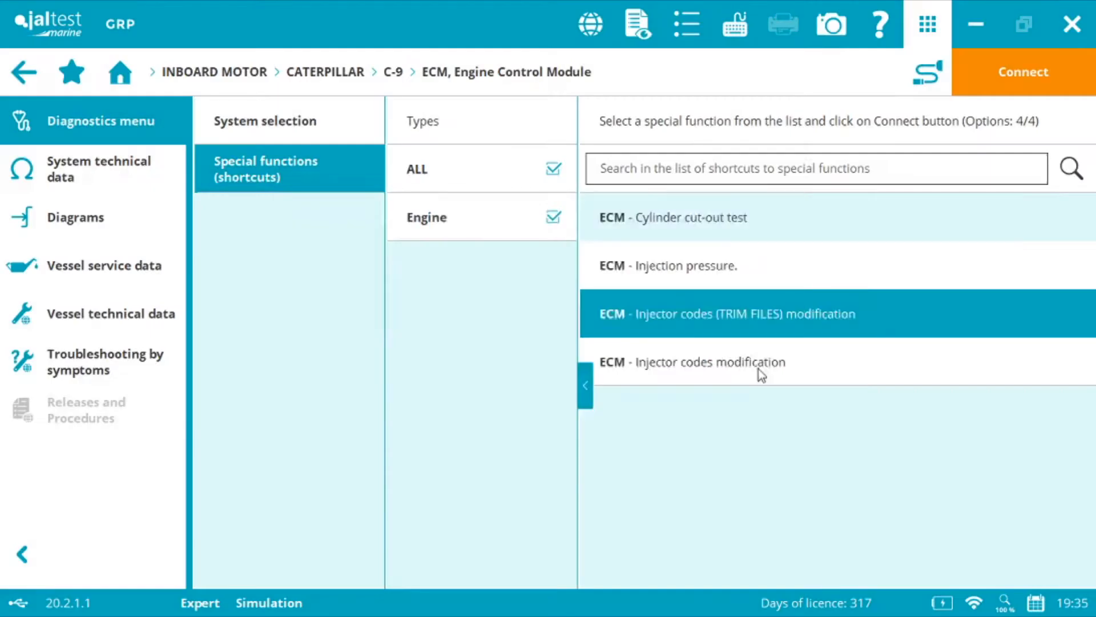
left_click(119, 71)
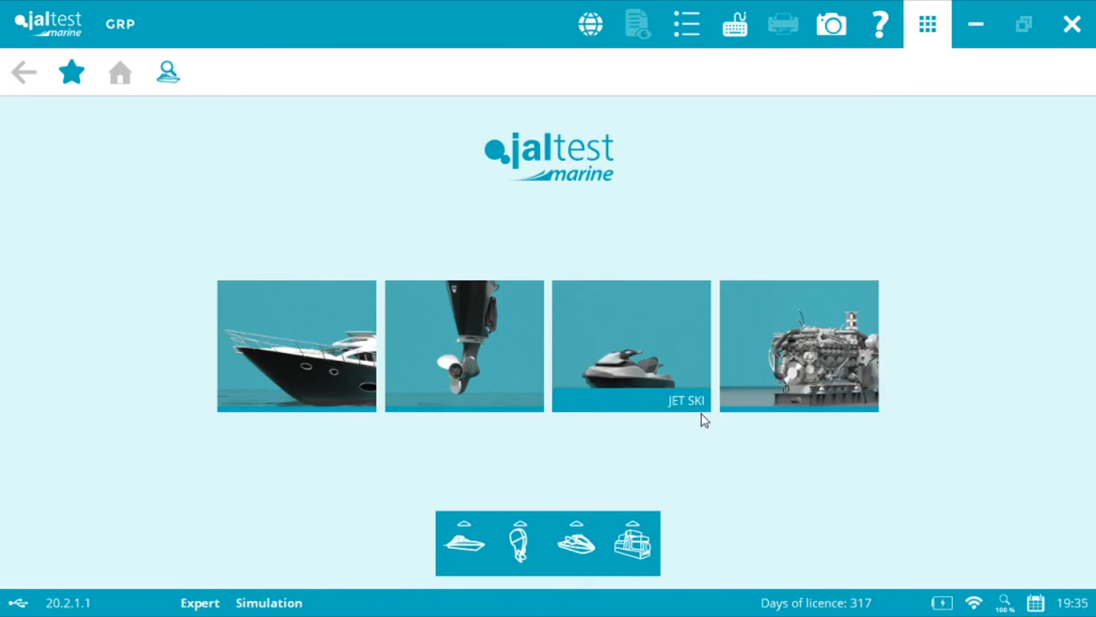